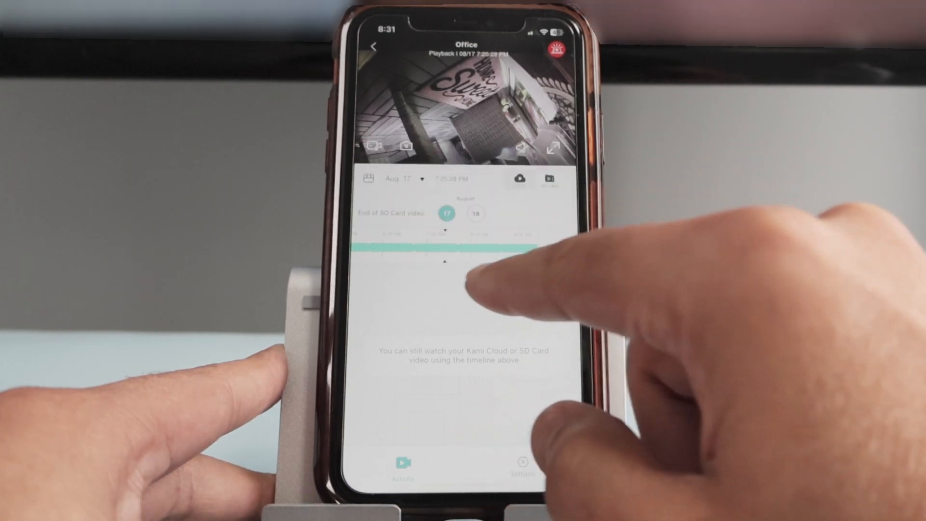
- Return to the Office live feed and start Aug 17 SD playback near 4:00 PM
{"action": "left_click", "coordinate": [557, 246]}
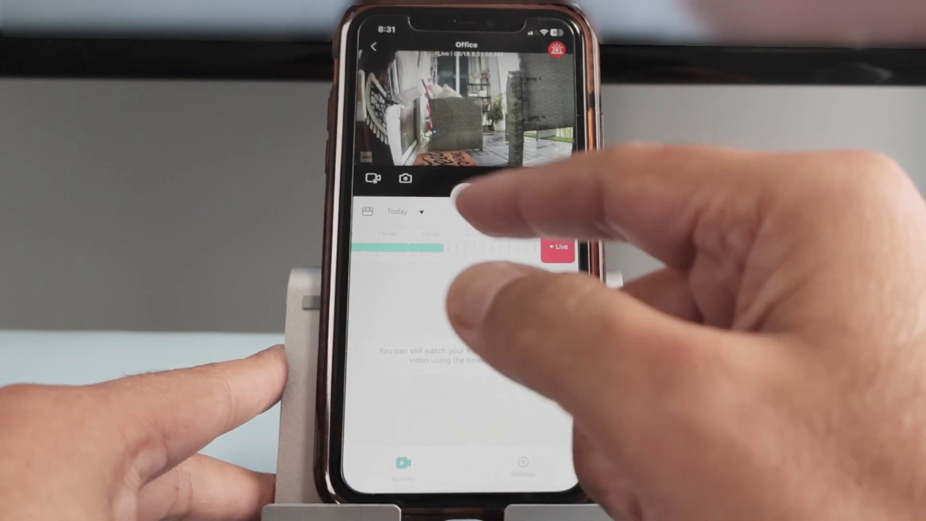
{"action": "left_click", "coordinate": [558, 247]}
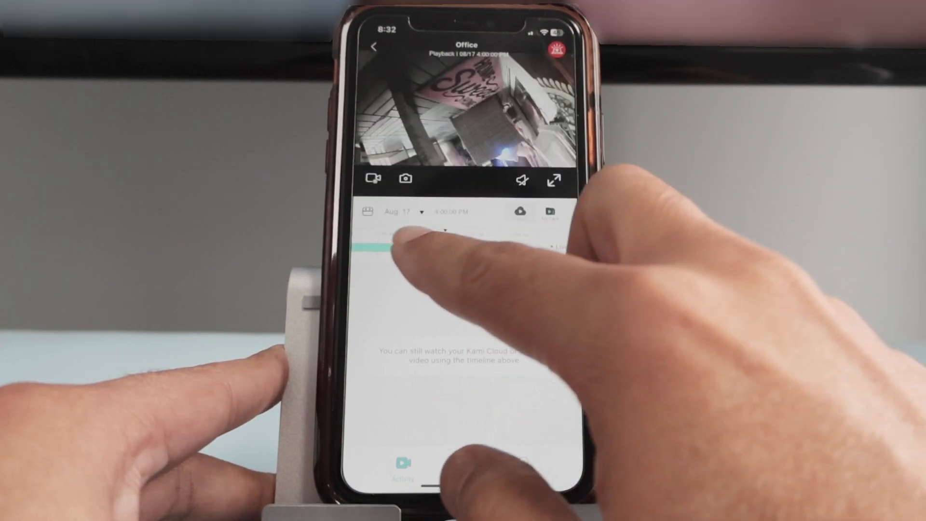
- Scrub the Aug 17 recording between about 4:10, 4:15 and 4:20 PM
{"action": "left_click_drag", "start_coordinate": [402, 248], "coordinate": [503, 248]}
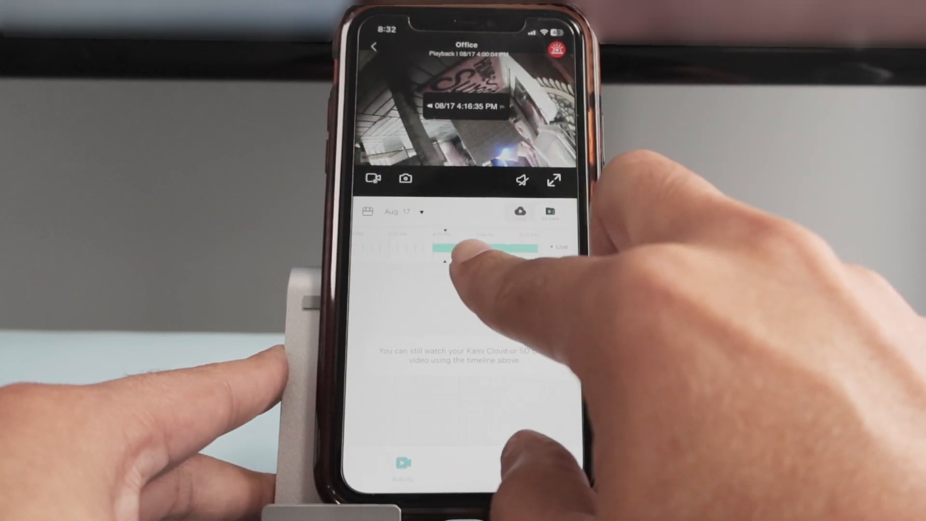
{"action": "left_click_drag", "start_coordinate": [449, 248], "coordinate": [449, 248]}
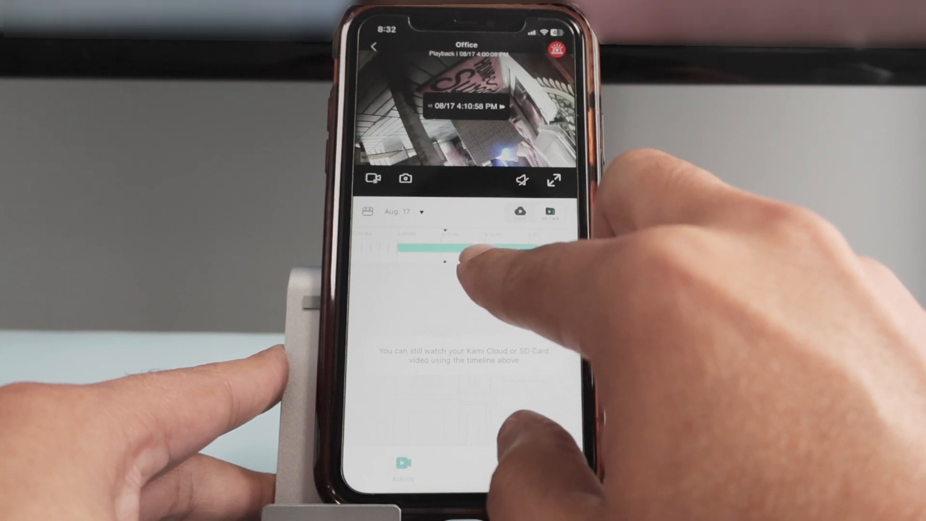
{"action": "left_click_drag", "start_coordinate": [473, 248], "coordinate": [414, 247]}
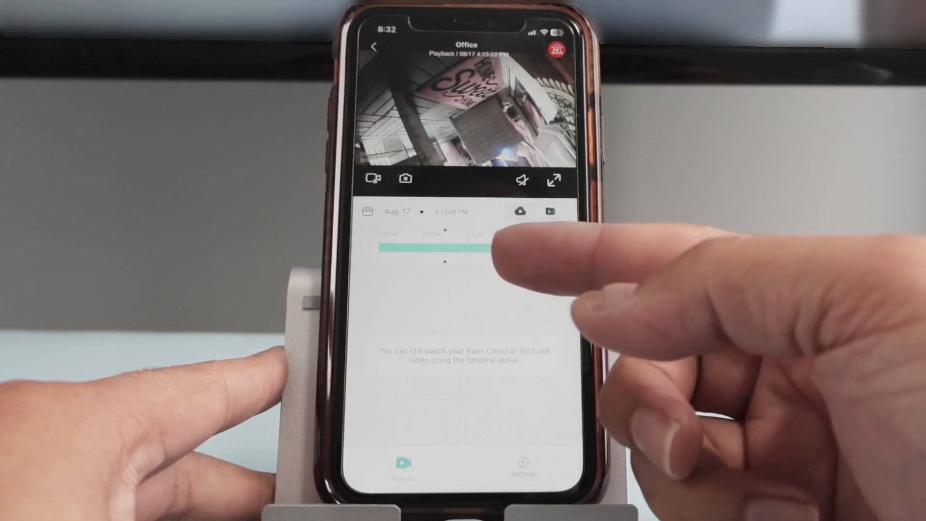
{"action": "left_click_drag", "start_coordinate": [497, 248], "coordinate": [443, 248]}
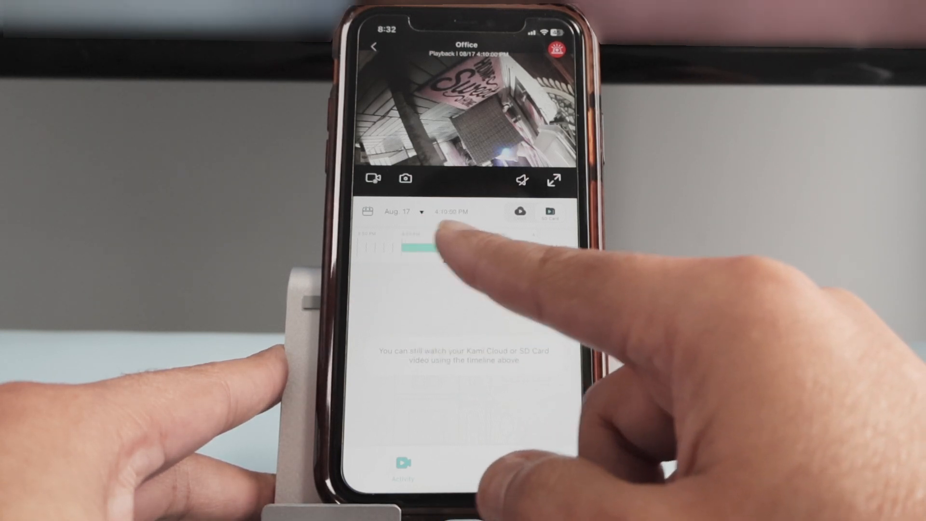
{"action": "left_click_drag", "start_coordinate": [432, 245], "coordinate": [502, 245]}
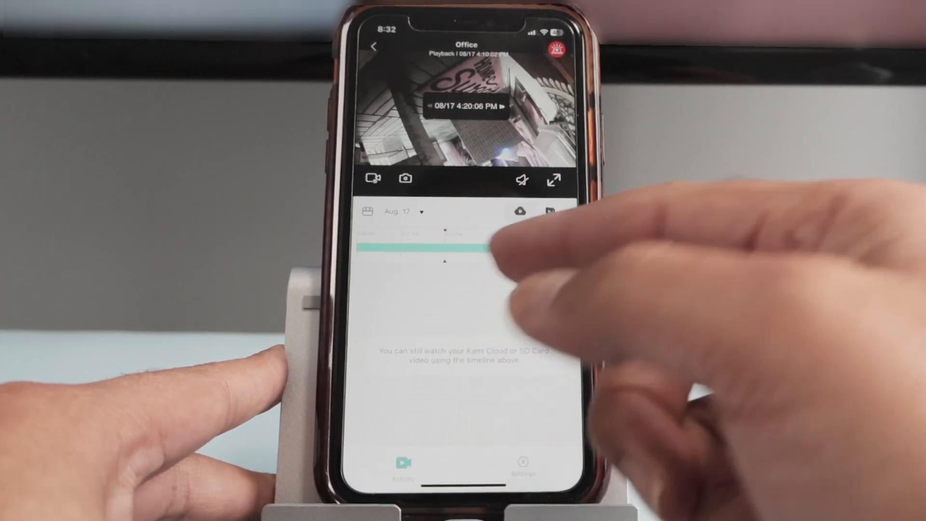
{"action": "left_click_drag", "start_coordinate": [485, 247], "coordinate": [555, 247]}
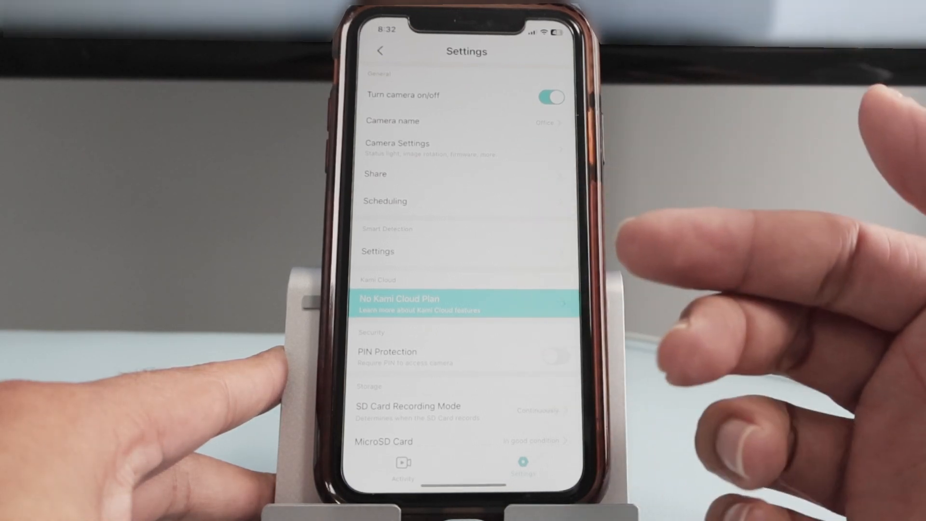
{"action": "mouse_move", "coordinate": [532, 177]}
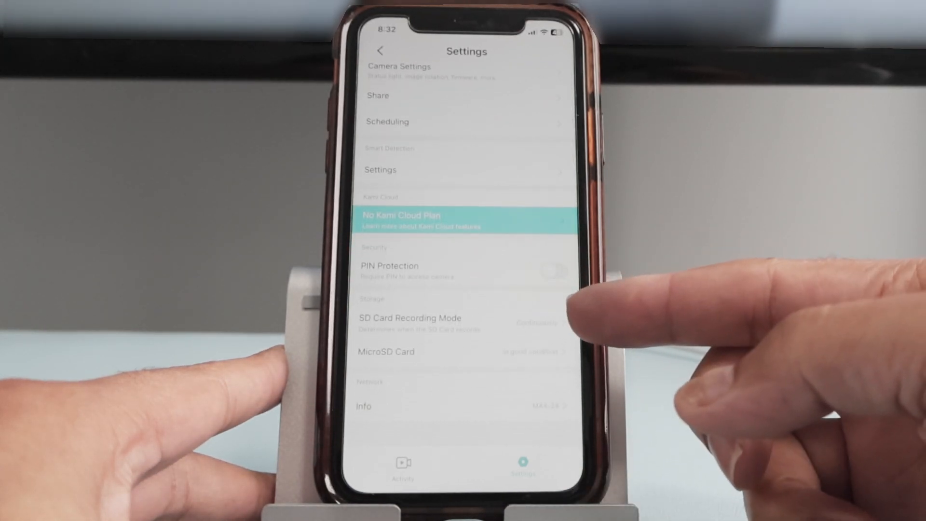
{"action": "mouse_move", "coordinate": [590, 307]}
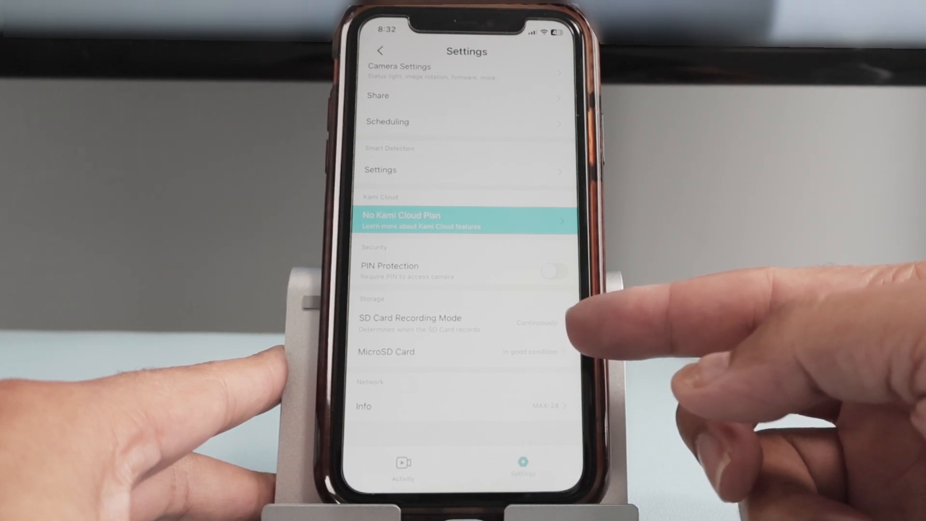
- Open SD Card Recording Mode, showing continuous 24/7 recording selected
{"action": "left_click", "coordinate": [410, 317]}
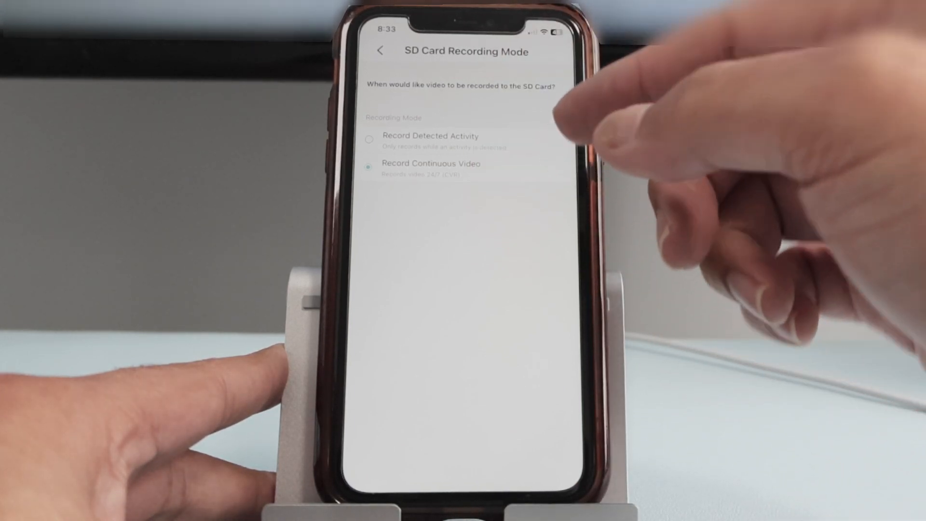
- Open the MicroSD Card screen showing 0.80 GB free of 7.43 GB
{"action": "left_click", "coordinate": [381, 51]}
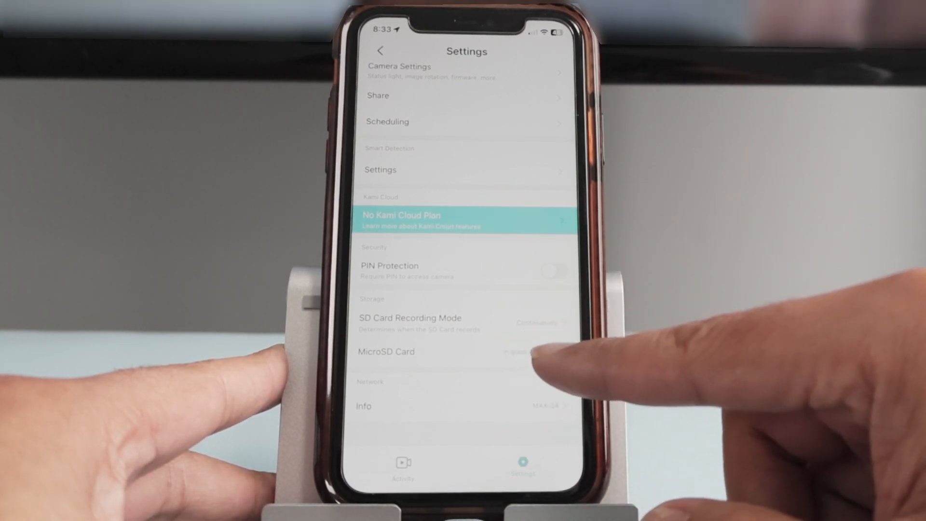
{"action": "left_click", "coordinate": [413, 351]}
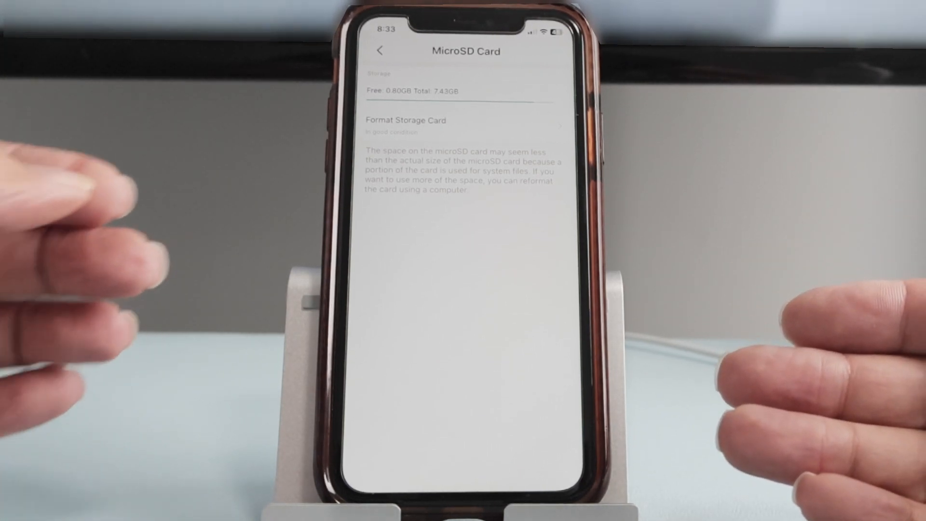
- Select Record Detected Activity as the SD card recording mode and go back
{"action": "left_click", "coordinate": [381, 51]}
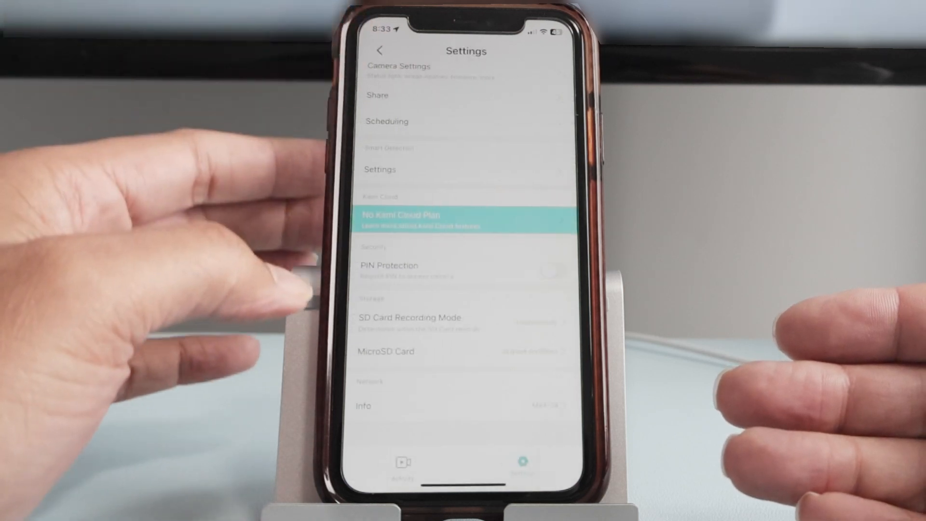
{"action": "left_click", "coordinate": [408, 317]}
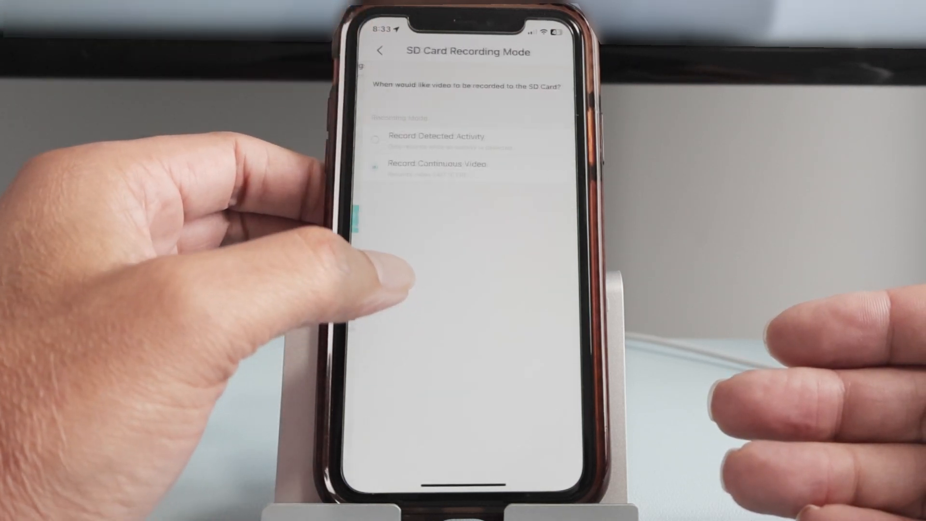
{"action": "left_click", "coordinate": [375, 140]}
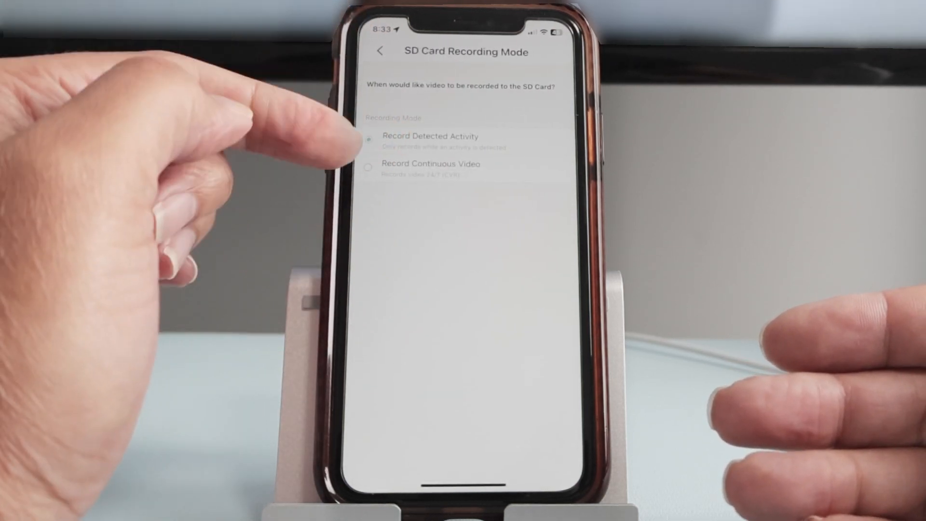
{"action": "left_click", "coordinate": [381, 51]}
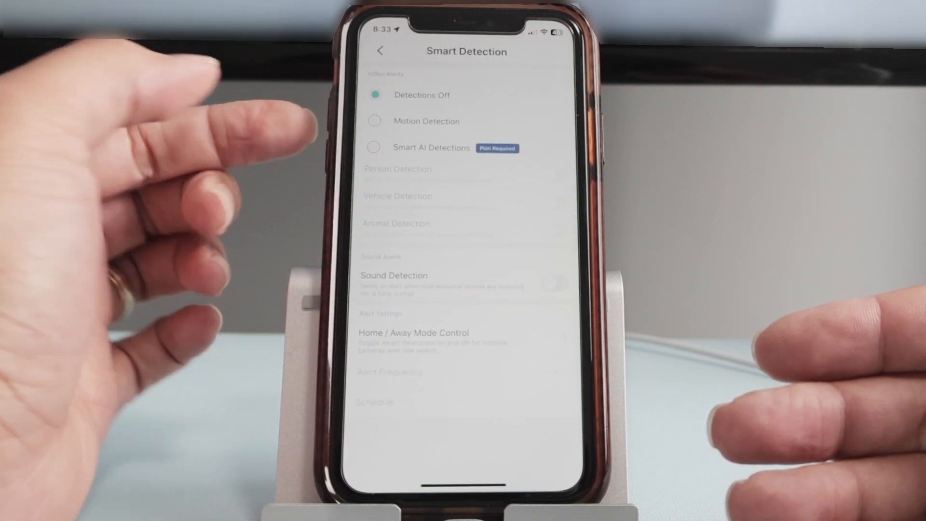
- Exit Smart Detection back to the Welcome home screen
{"action": "left_click", "coordinate": [374, 120]}
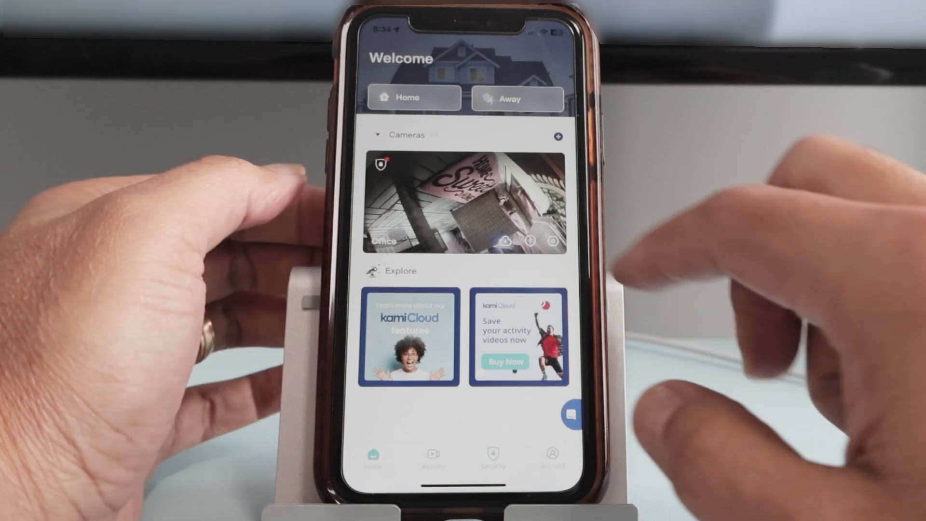
- Open the Office camera and scrub today's recording back to about 8:55 AM
{"action": "left_click", "coordinate": [463, 204]}
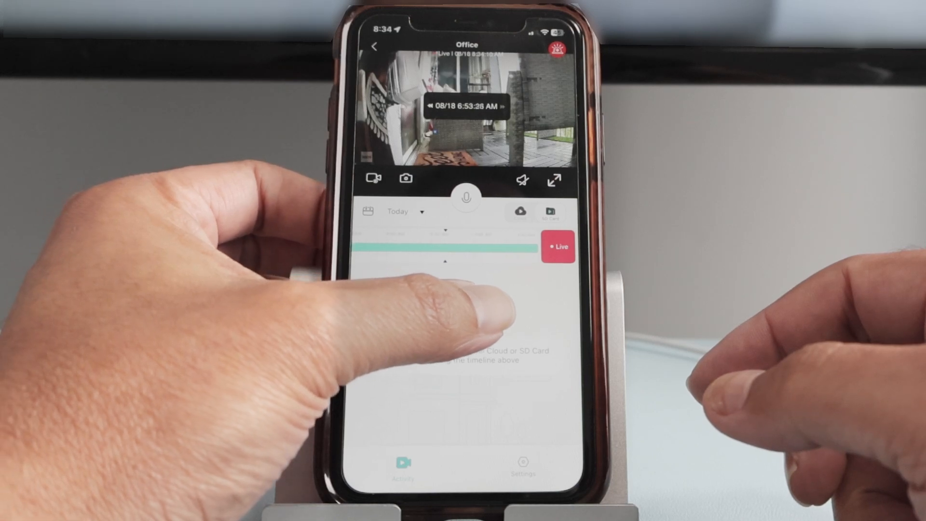
{"action": "left_click_drag", "start_coordinate": [472, 248], "coordinate": [432, 248]}
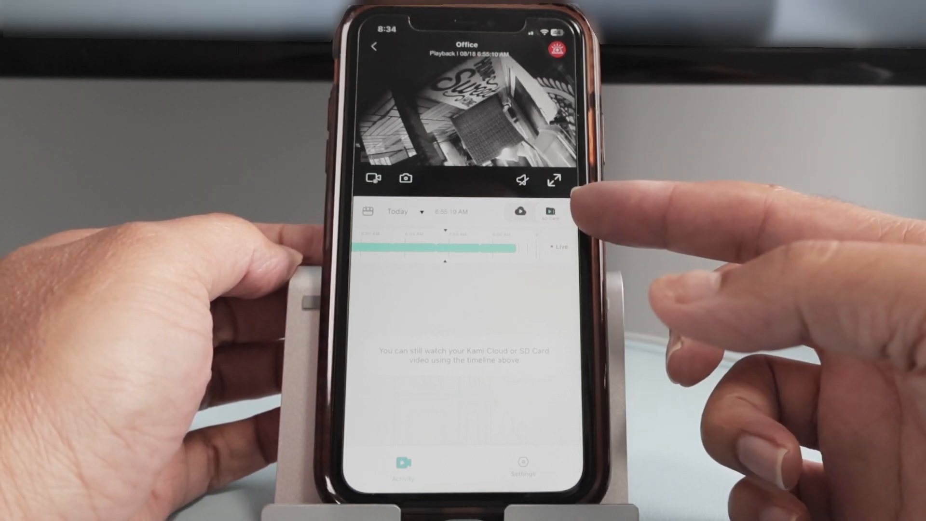
- Open Office camera settings showing recording mode Activity Only
{"action": "left_click", "coordinate": [557, 247]}
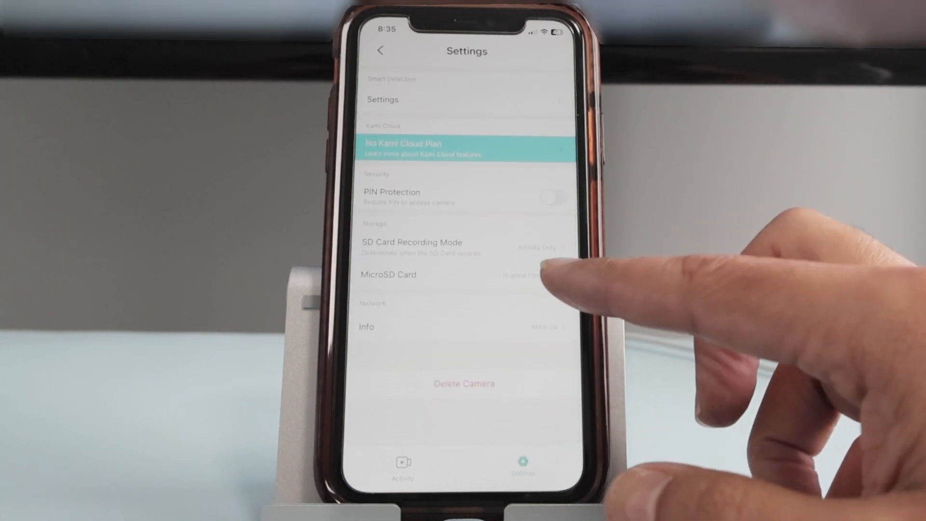
- Check the microSD card is in good condition, then confirm Record Detected Activity is selected
{"action": "left_click", "coordinate": [413, 274]}
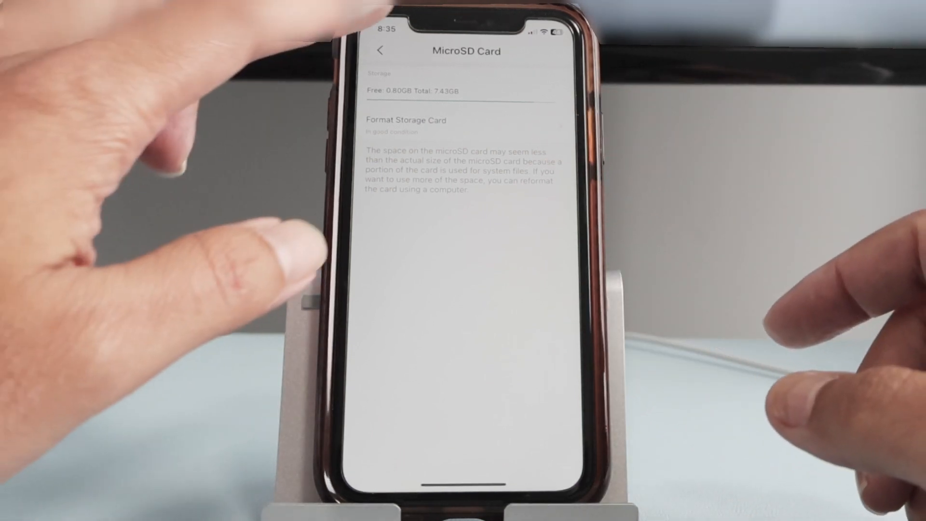
{"action": "left_click", "coordinate": [381, 51]}
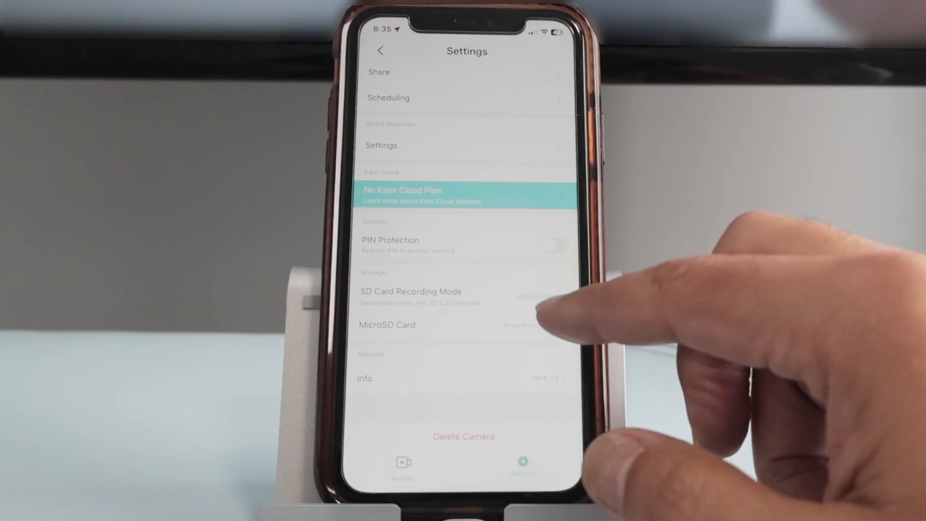
{"action": "left_click", "coordinate": [410, 291]}
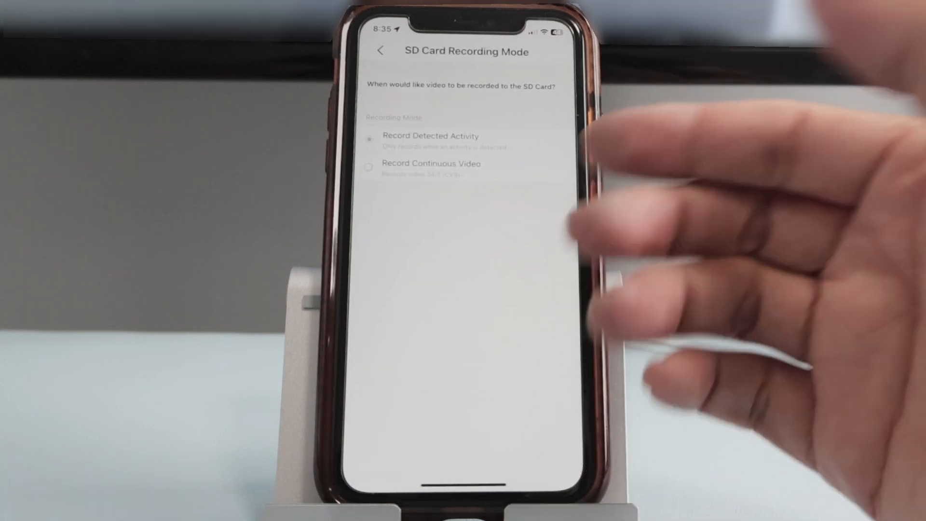